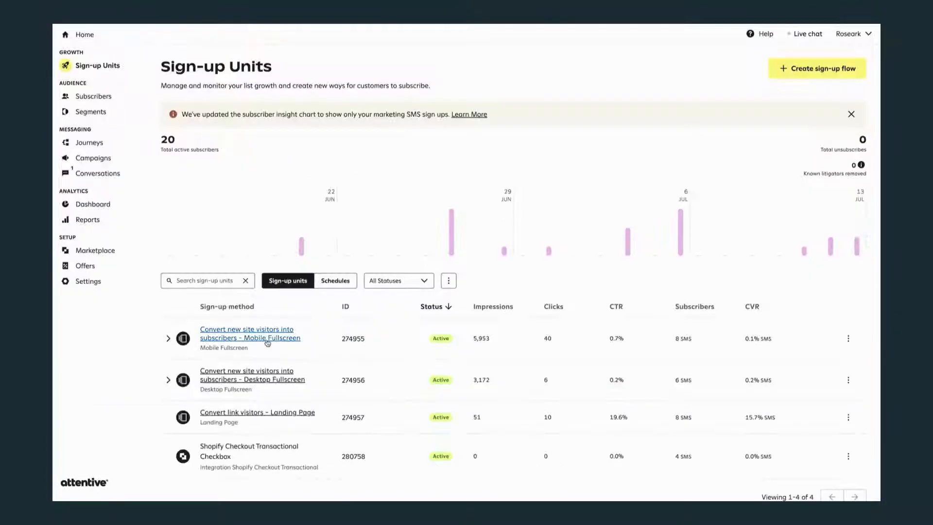
# Step: Inspect and close the Mobile Fullscreen unit's details, then scroll the Sign-up Units list
pyautogui.click(249, 334)
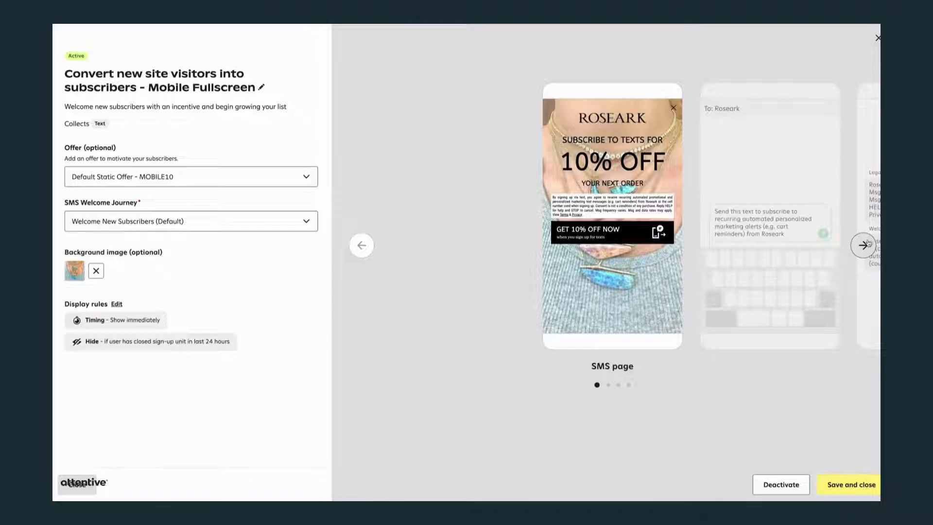
pyautogui.click(864, 244)
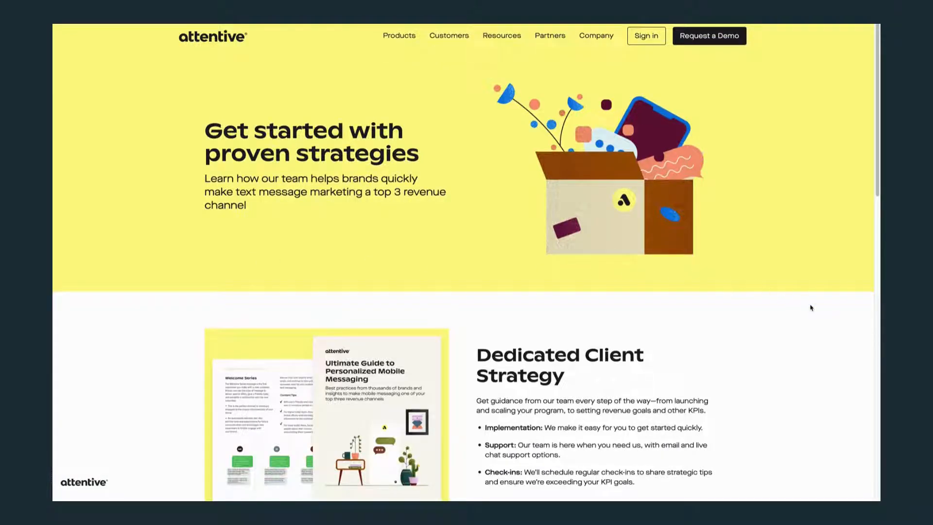
pyautogui.scroll(-3)
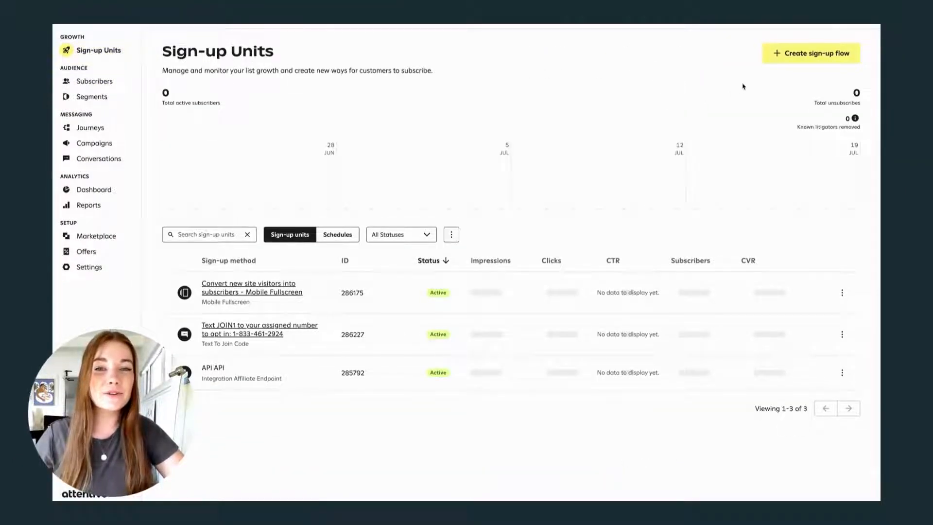
# Step: Start a Mobile Fullscreen template sign-up flow with a new '10% off' offer, code MOBILE10
pyautogui.click(811, 53)
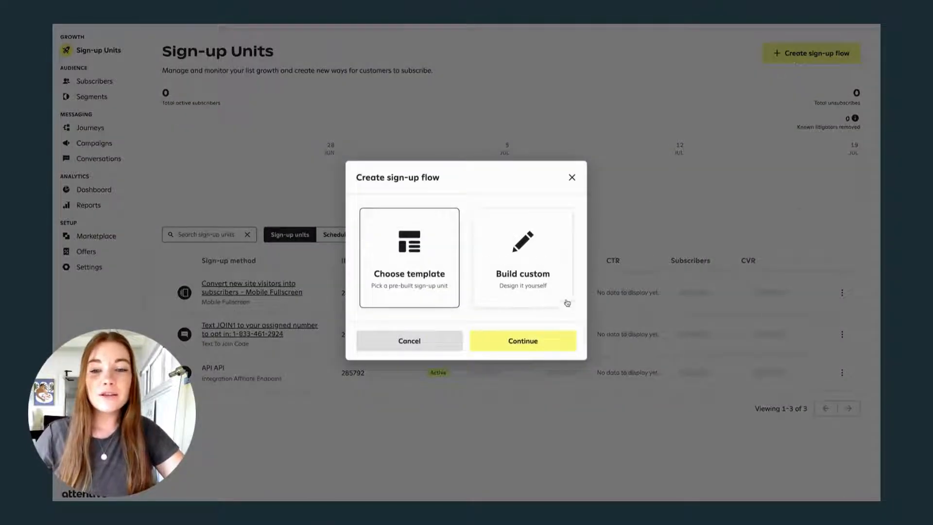
pyautogui.click(522, 340)
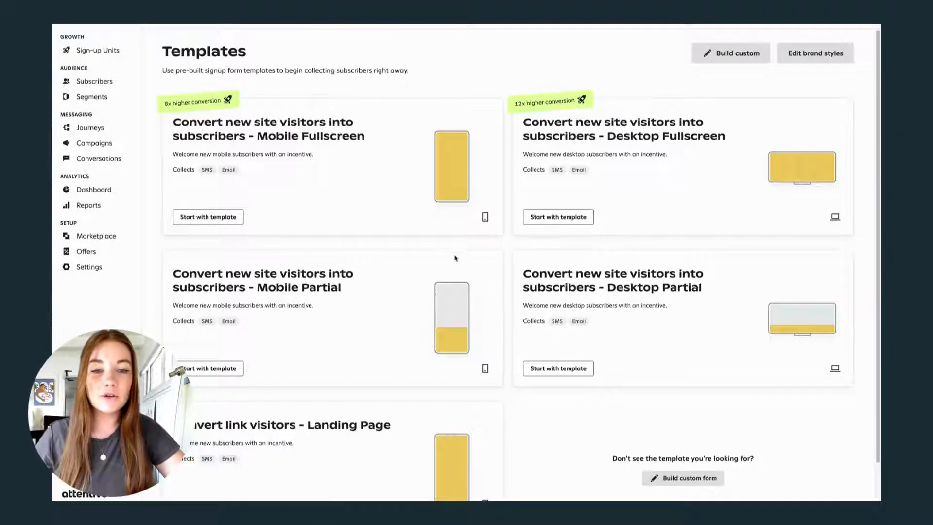
pyautogui.click(207, 217)
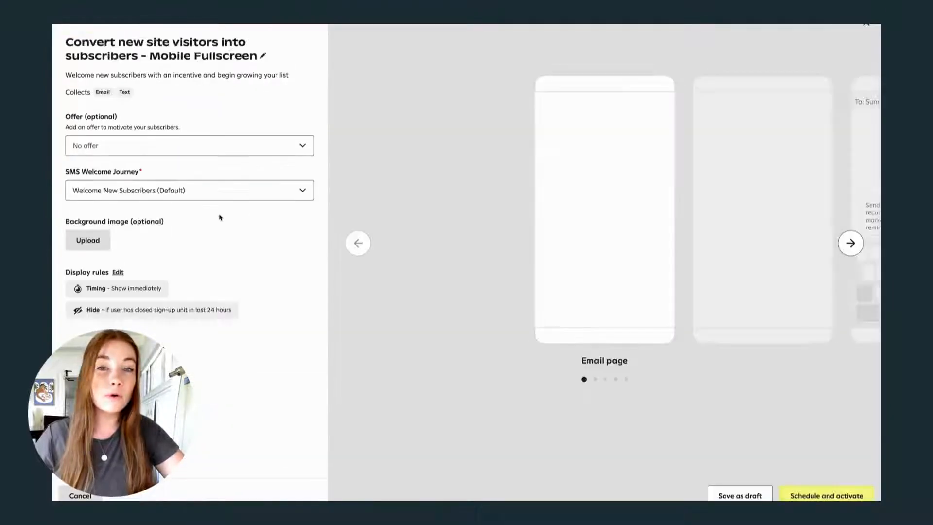
pyautogui.click(188, 145)
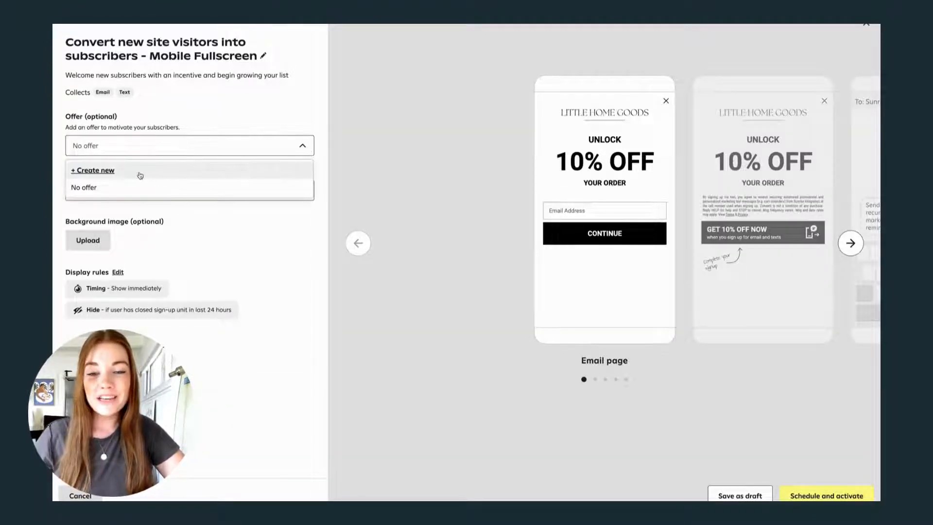
pyautogui.click(93, 170)
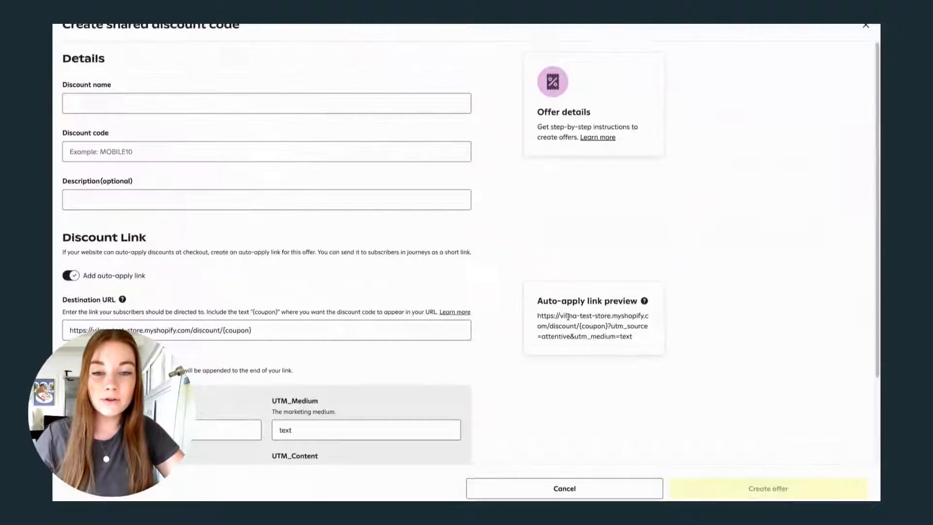
pyautogui.write('10% off')
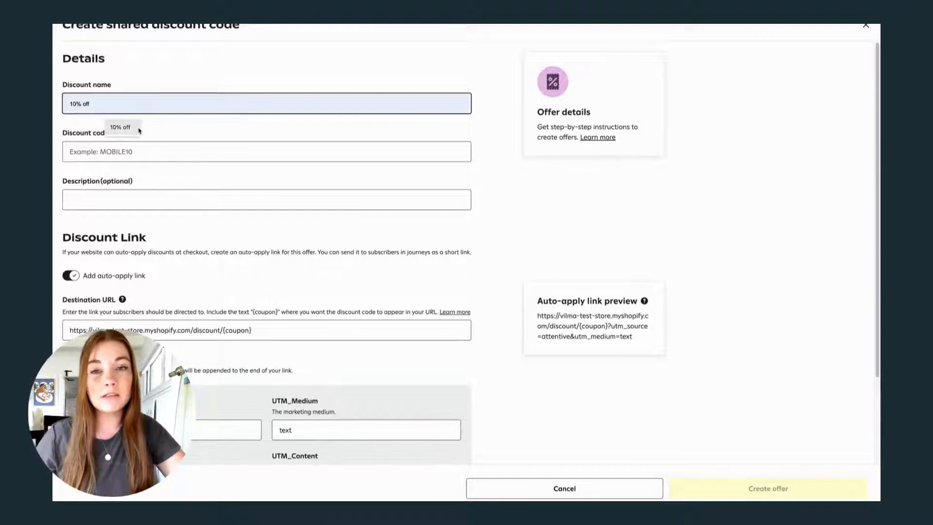
pyautogui.write('MOBILE10')
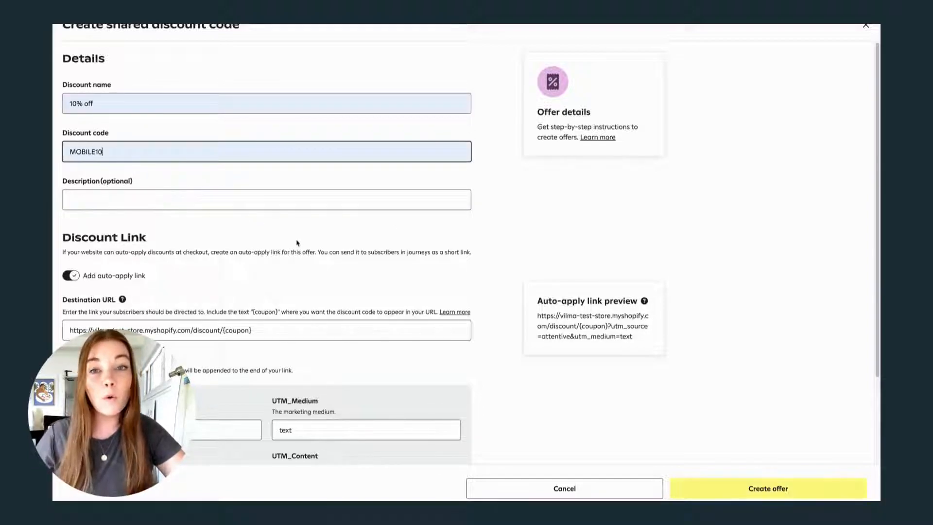
pyautogui.click(768, 488)
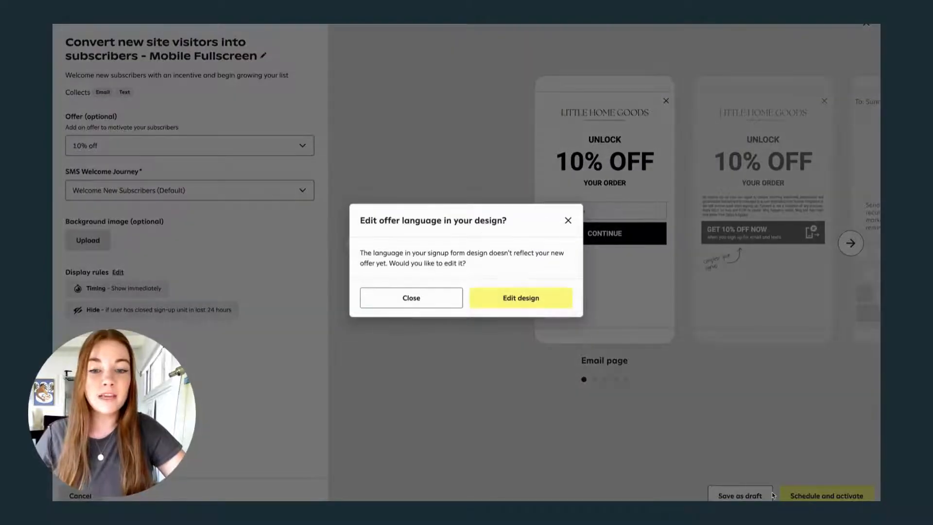
# Step: Dismiss the offer-language prompt and preview the SMS, opt-in and welcome journey pages
pyautogui.click(411, 298)
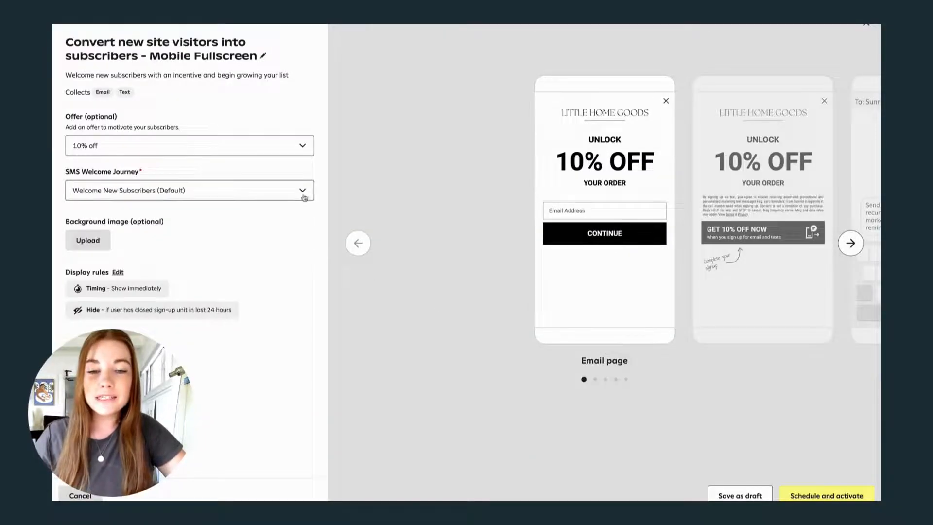
pyautogui.moveTo(453, 260)
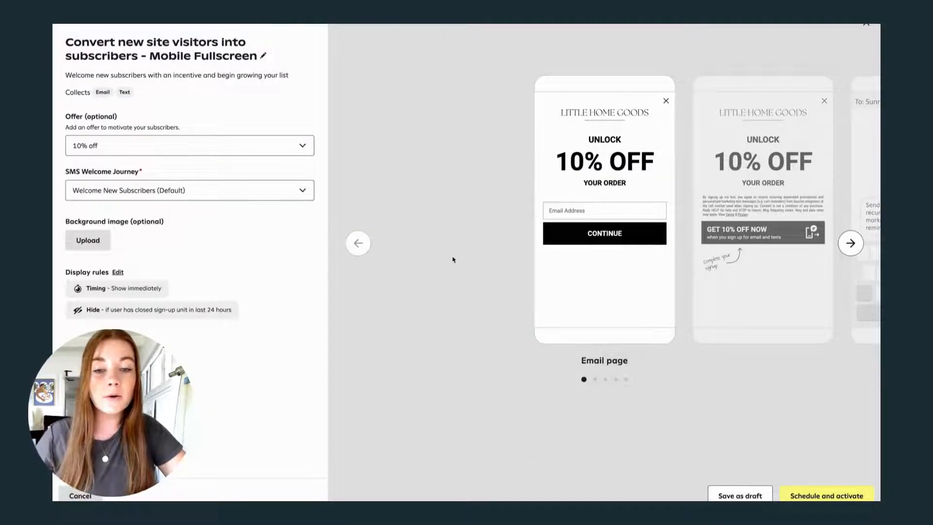
pyautogui.click(851, 243)
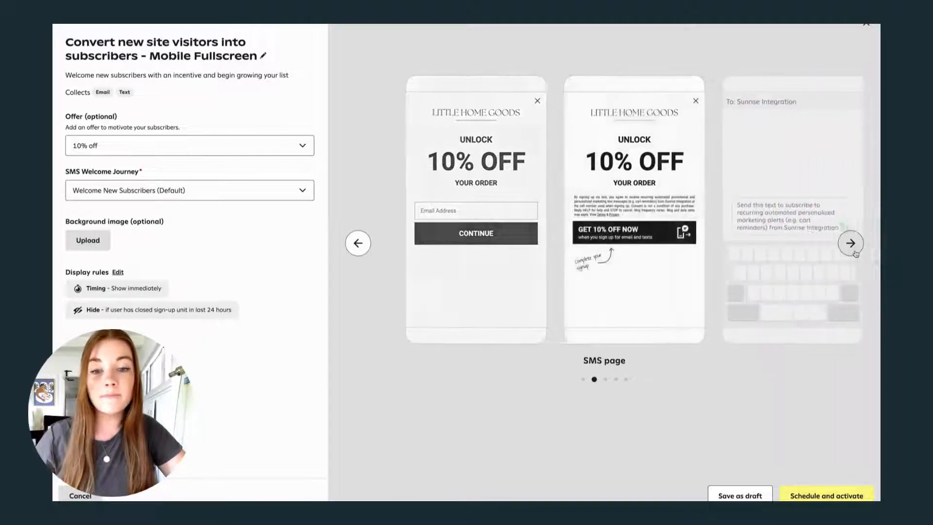
pyautogui.click(851, 243)
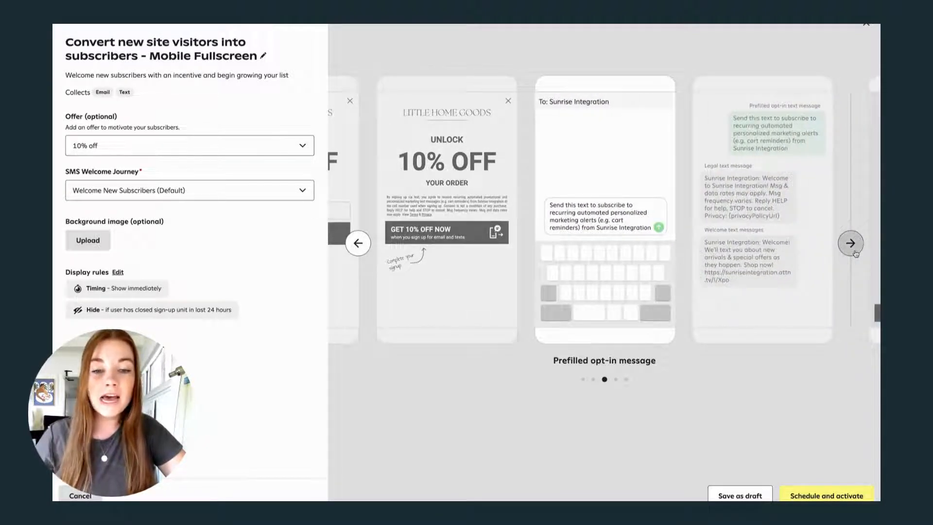
pyautogui.click(851, 243)
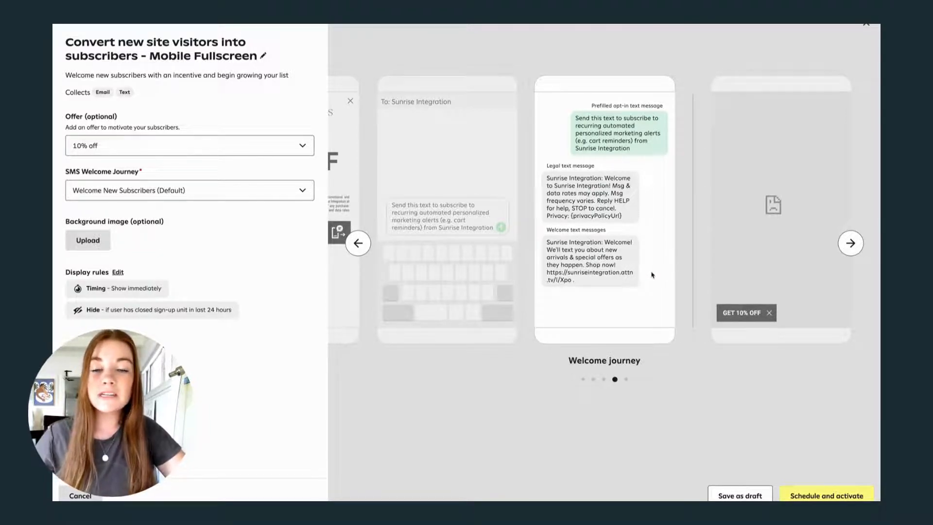
pyautogui.moveTo(637, 302)
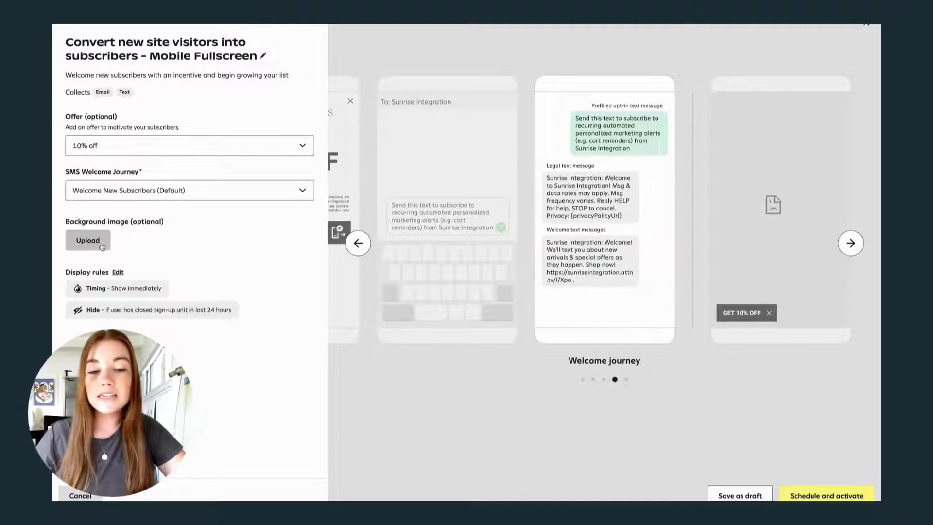
# Step: Upload a white sculptures photo as the background and review display rules without changes
pyautogui.click(87, 239)
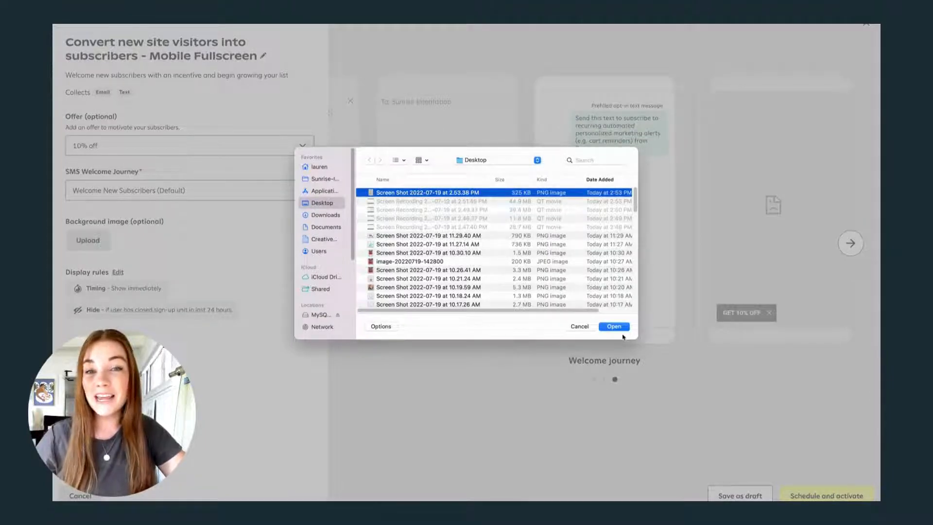
pyautogui.click(615, 326)
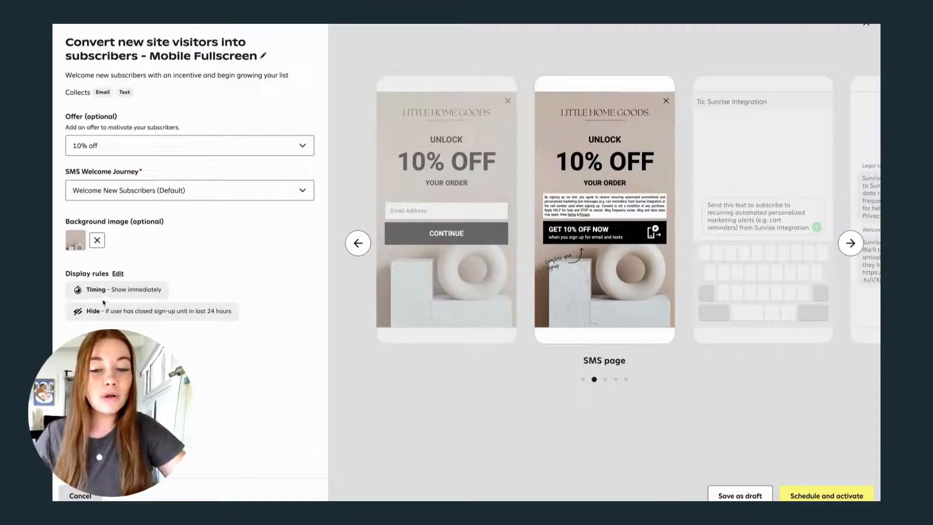
pyautogui.click(118, 274)
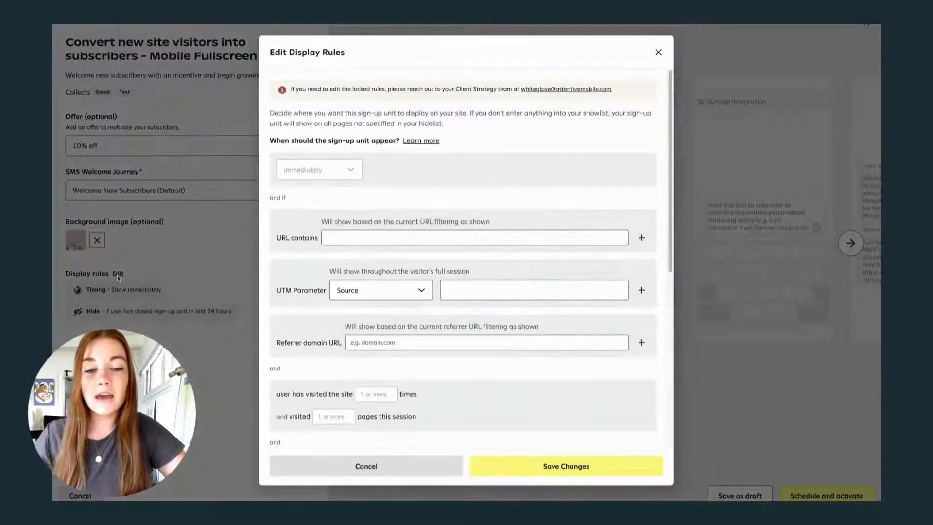
pyautogui.scroll(-3)
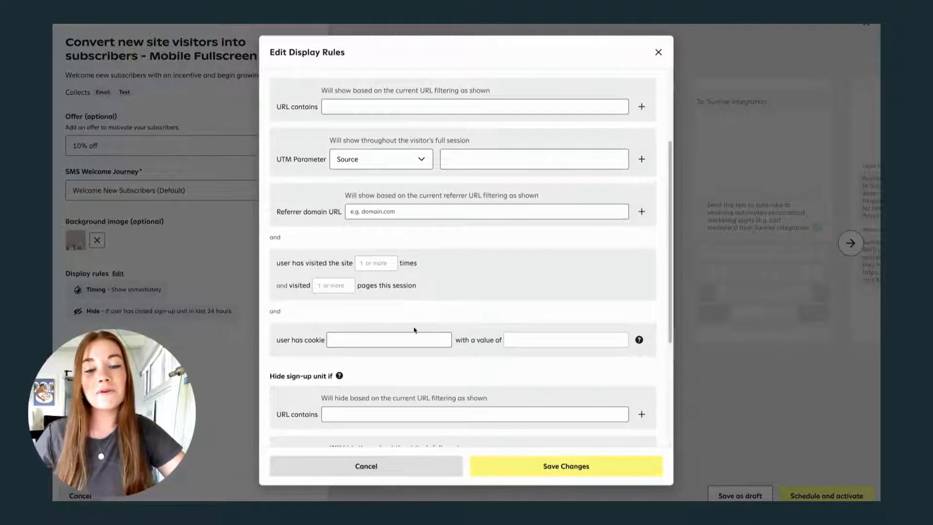
pyautogui.scroll(-3)
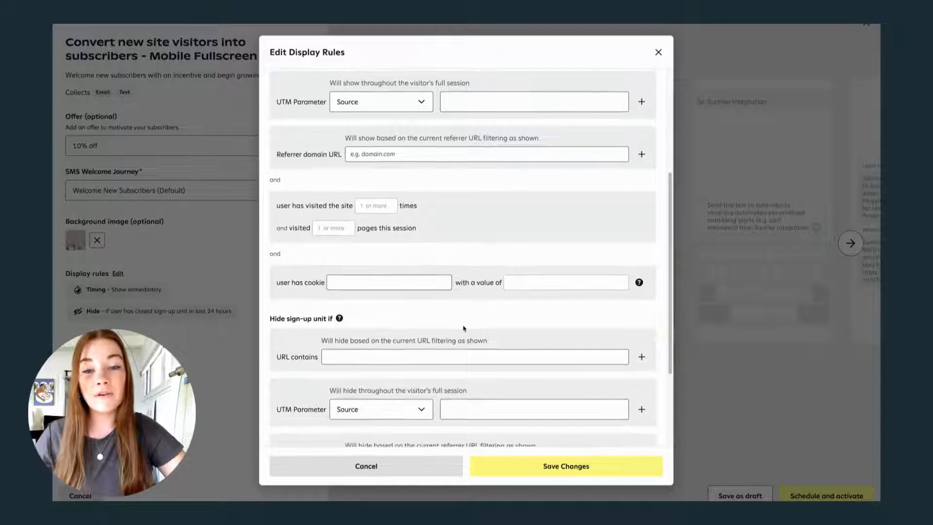
pyautogui.scroll(-3)
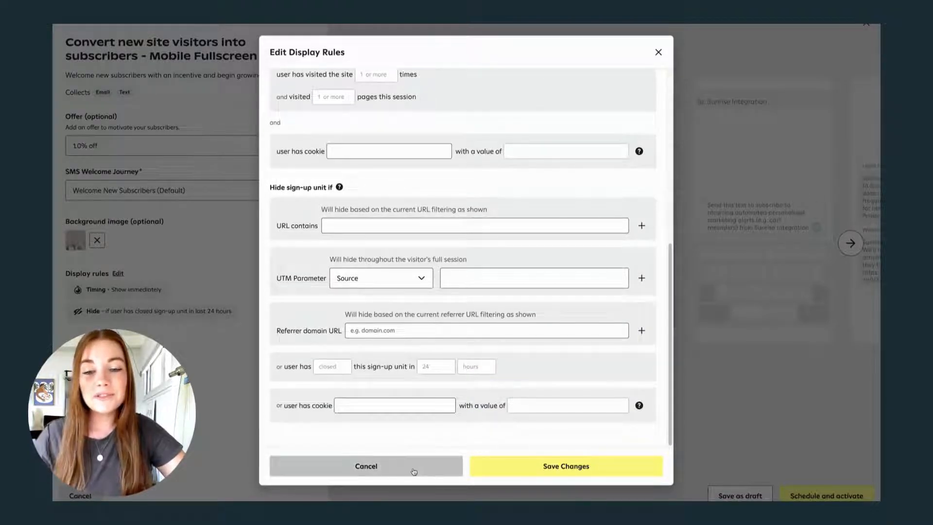
pyautogui.click(366, 466)
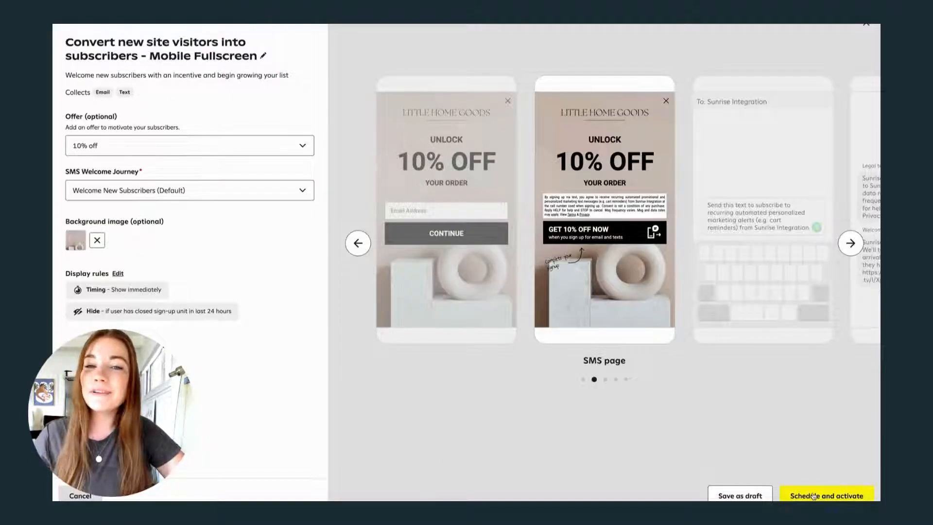
# Step: Activate the Mobile Fullscreen unit and install the Shopify integration from the Marketplace
pyautogui.click(826, 496)
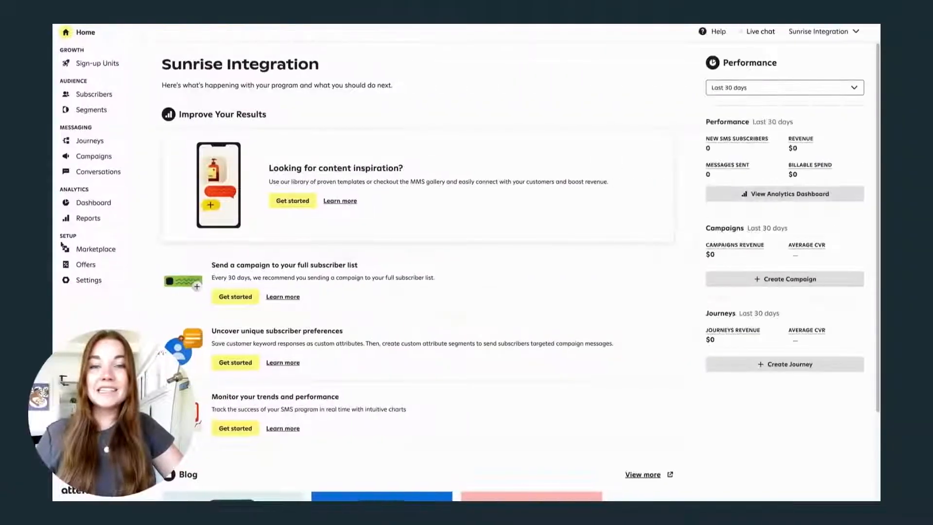
pyautogui.click(96, 249)
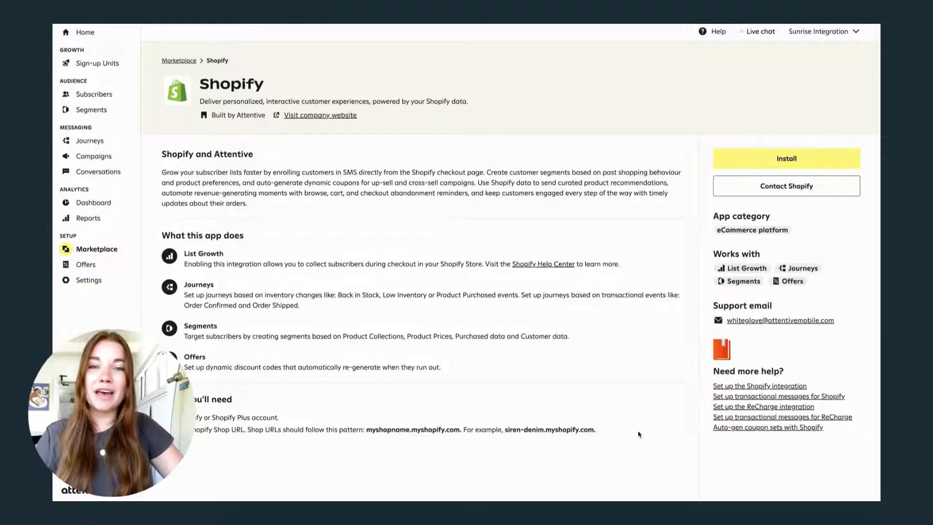
pyautogui.moveTo(661, 326)
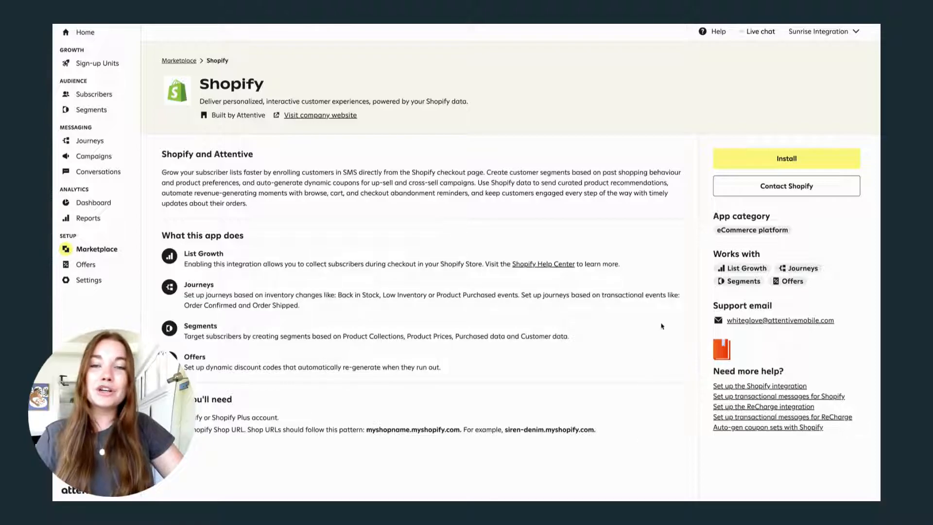
pyautogui.click(786, 158)
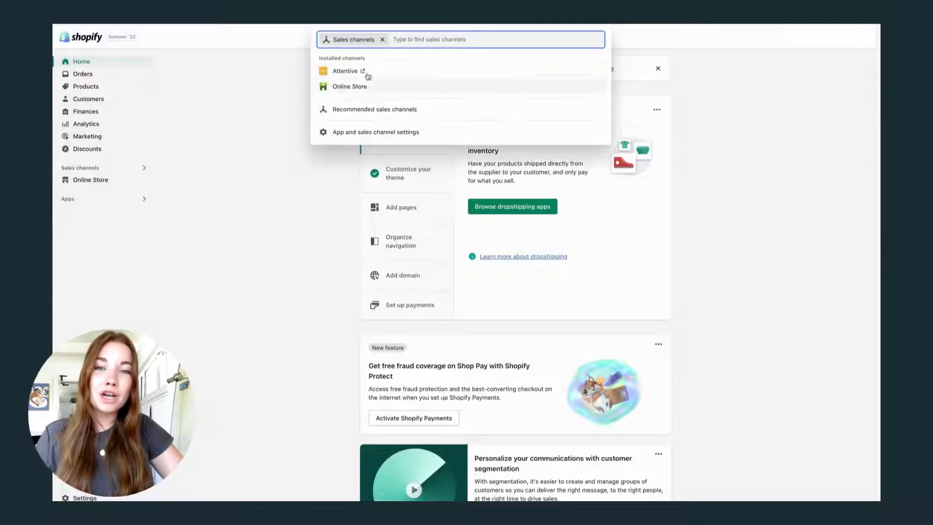
# Step: Review Shopify's Checkout and accounts settings down to the marketing consent options
pyautogui.click(345, 71)
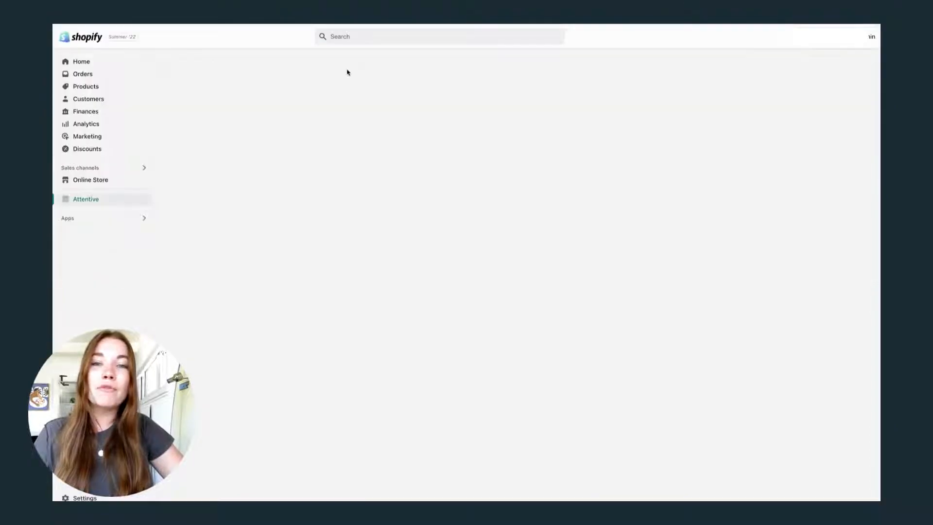
pyautogui.click(86, 199)
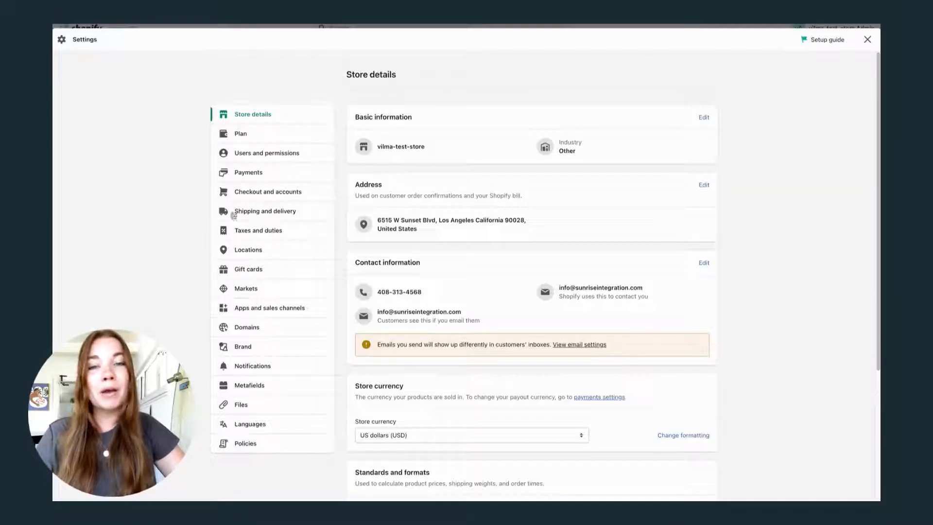
pyautogui.click(268, 191)
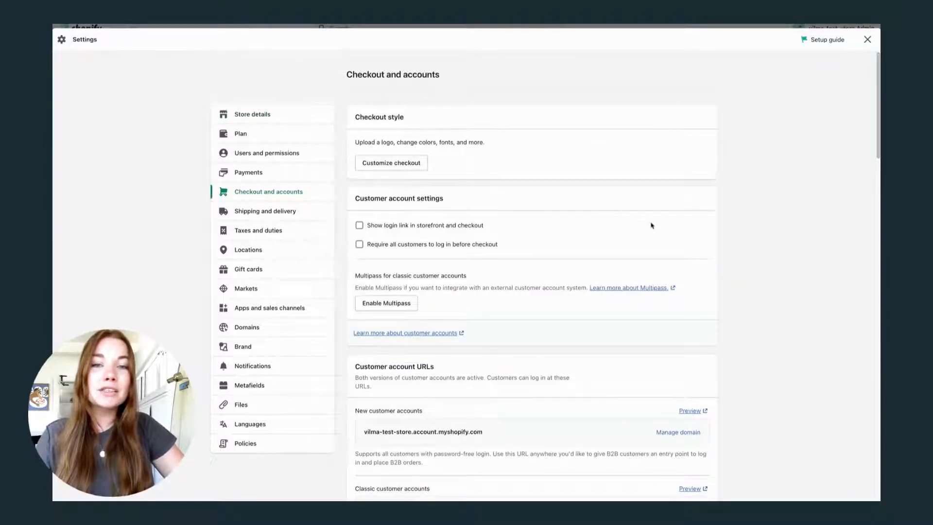
pyautogui.scroll(-3)
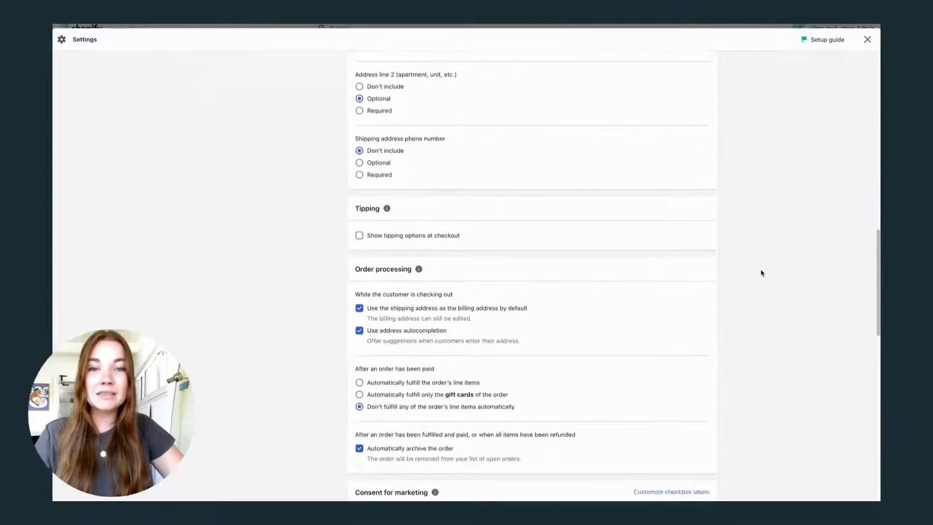
pyautogui.scroll(-3)
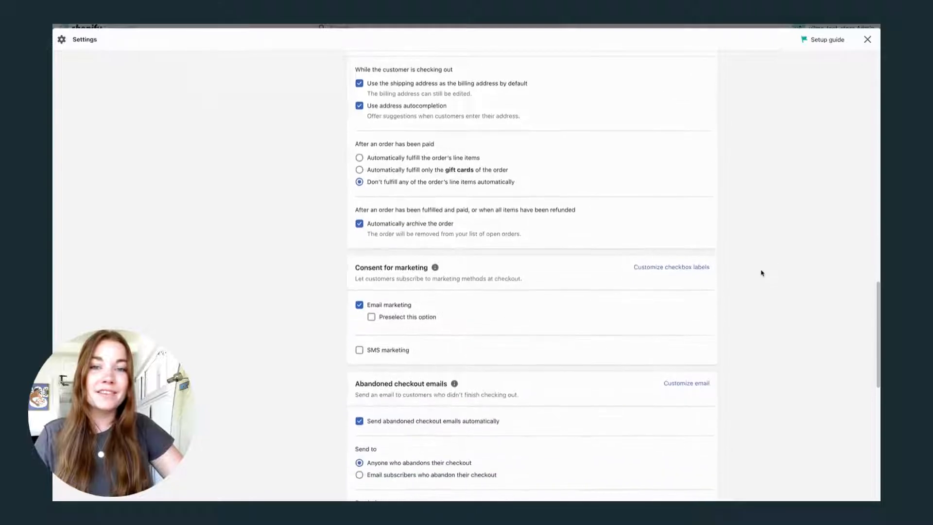
pyautogui.click(360, 350)
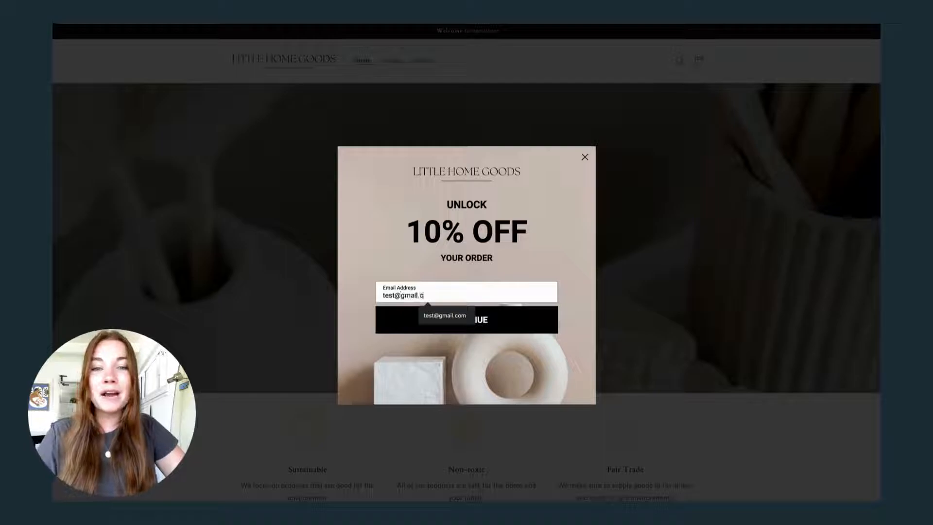
# Step: Enter the suggested test email in the storefront's Unlock 10% Off popup
pyautogui.click(467, 319)
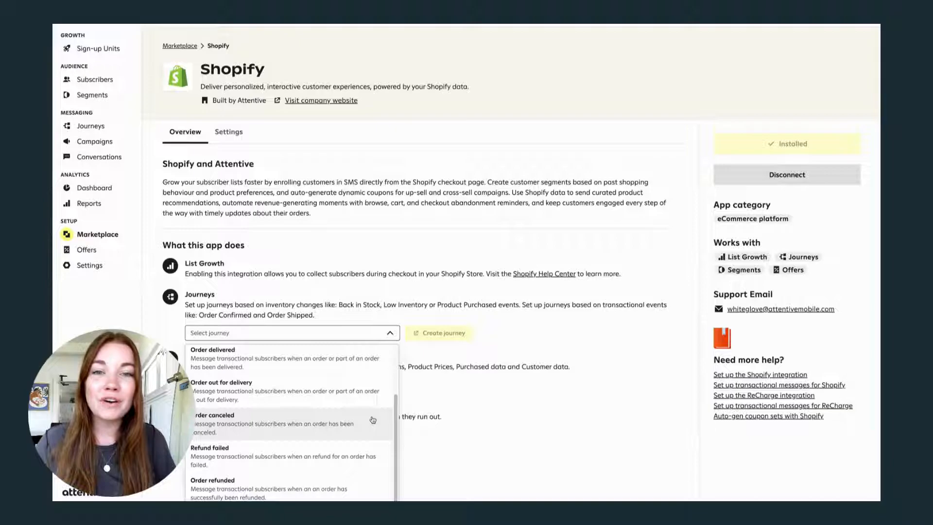
# Step: Create an Order canceled journey from the Shopify integration and dismiss the guidance tips
pyautogui.click(213, 419)
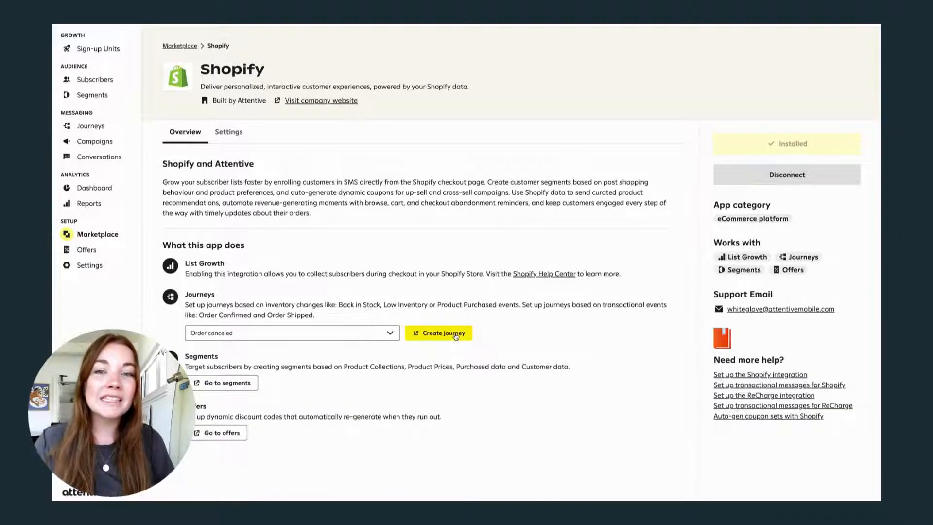
pyautogui.click(439, 333)
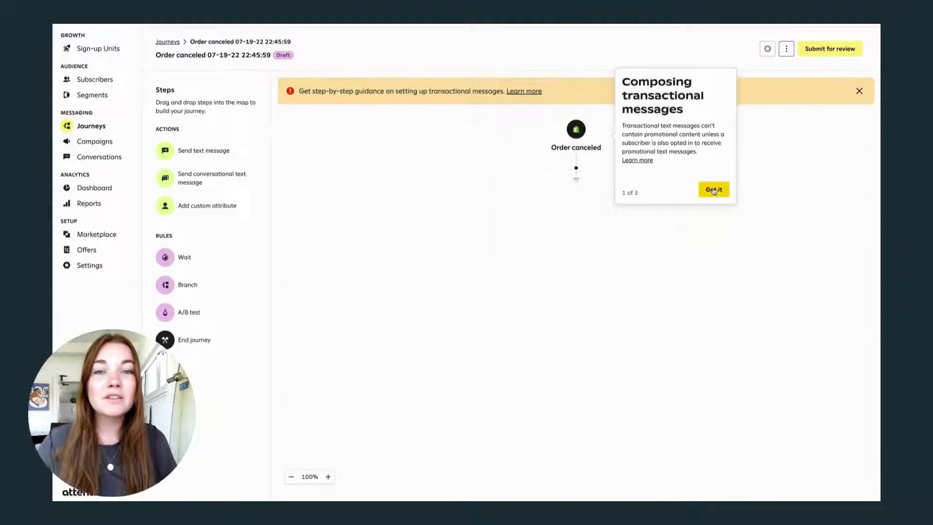
pyautogui.click(714, 189)
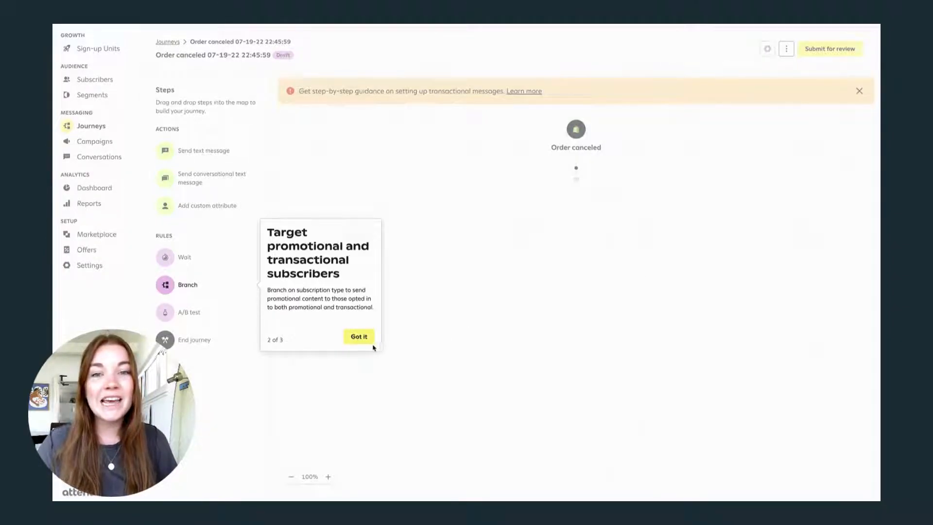
pyautogui.click(359, 337)
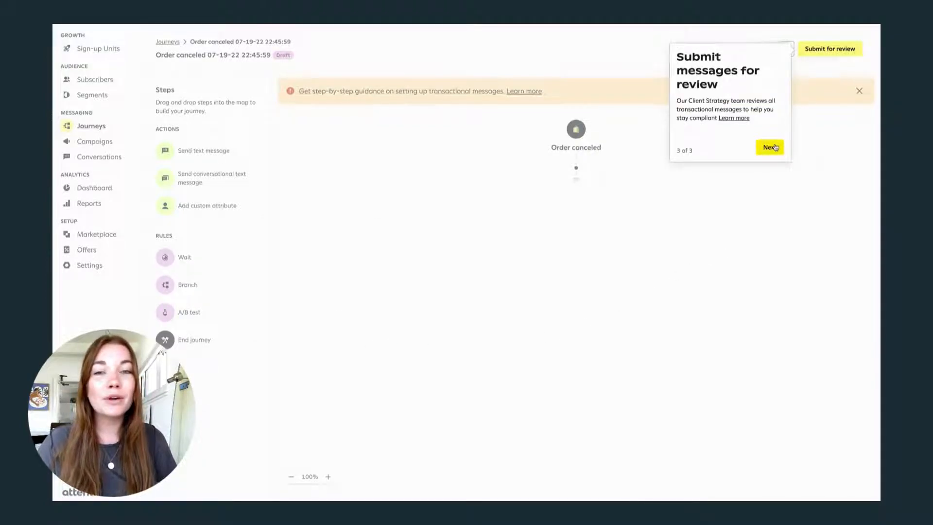
pyautogui.click(770, 147)
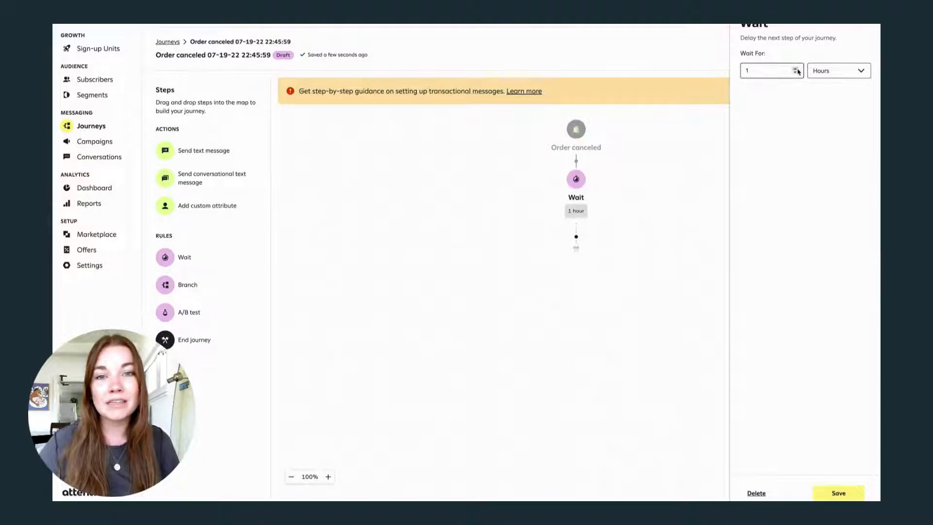
# Step: Set the wait after the Order canceled trigger to 20 minutes and save
pyautogui.click(838, 70)
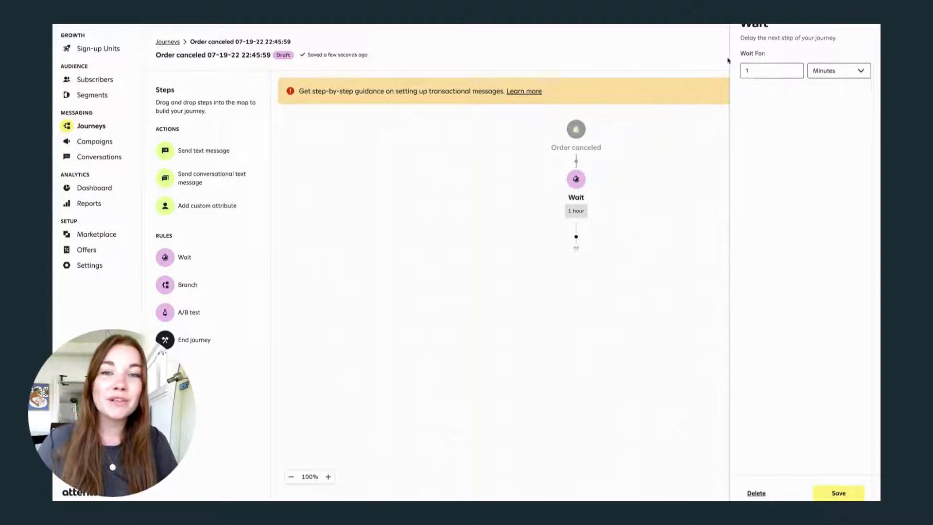
pyautogui.write('20')
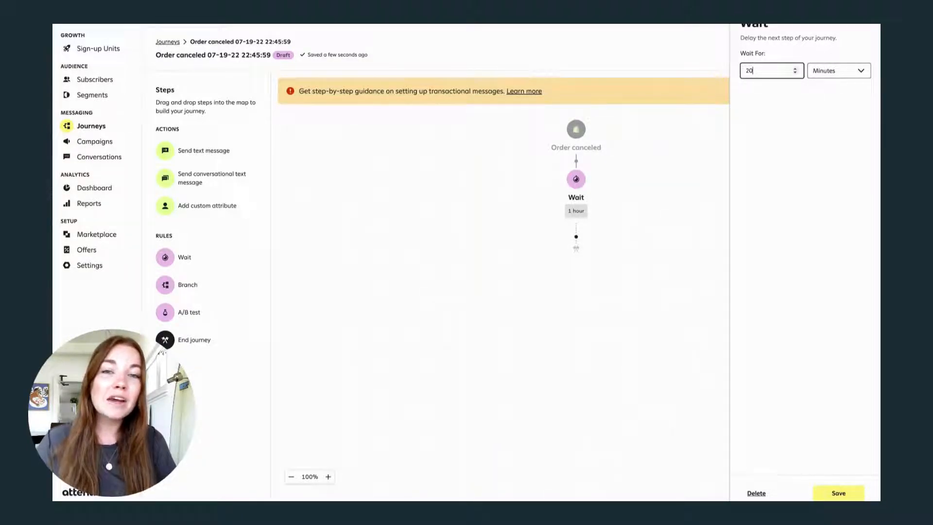
pyautogui.click(838, 493)
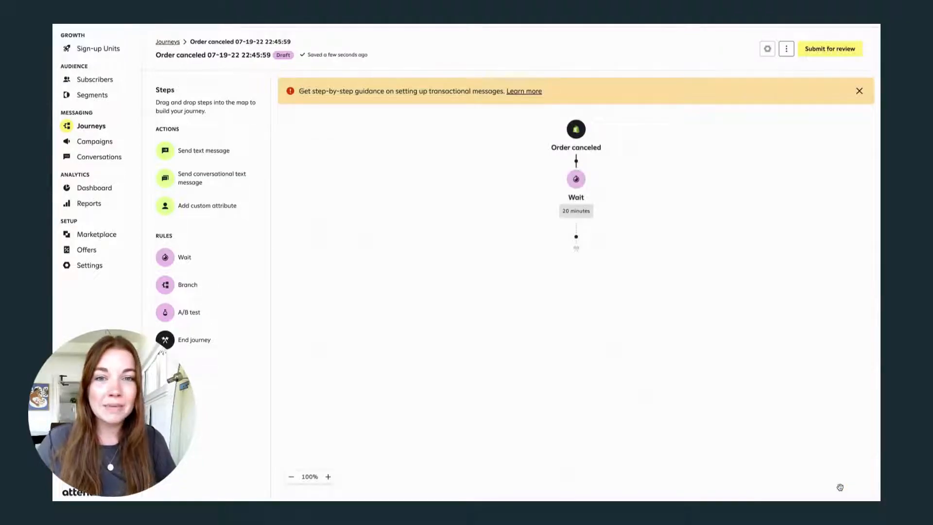
pyautogui.moveTo(212, 178)
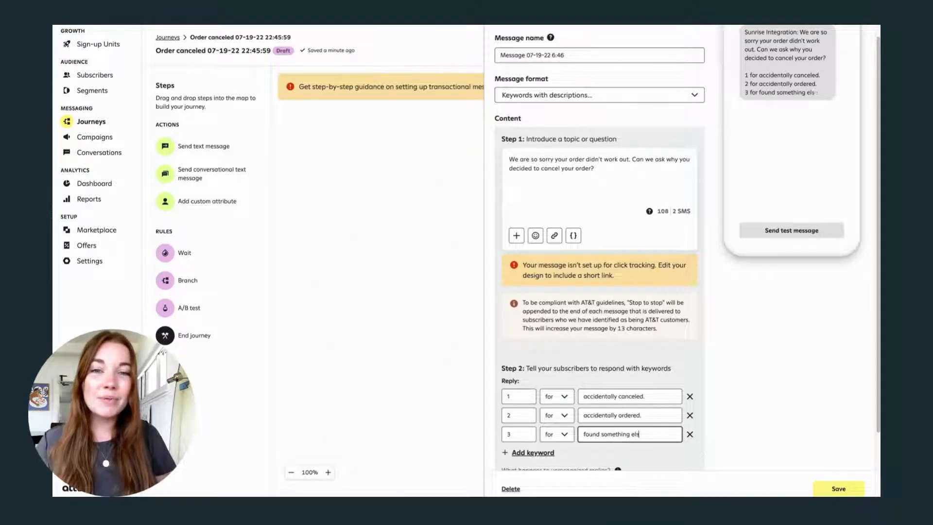
# Step: Add a fourth reply keyword described as 'changled' to the conversational text
pyautogui.click(533, 453)
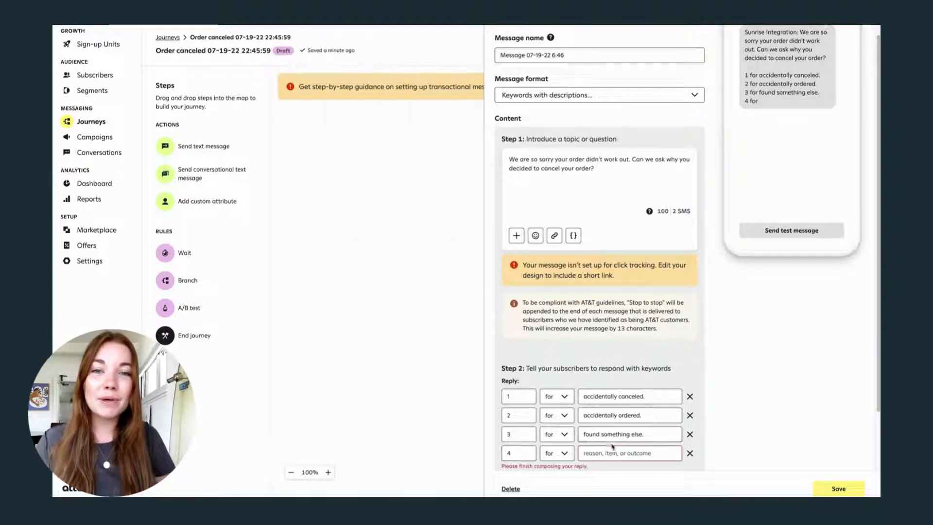
pyautogui.write('changled')
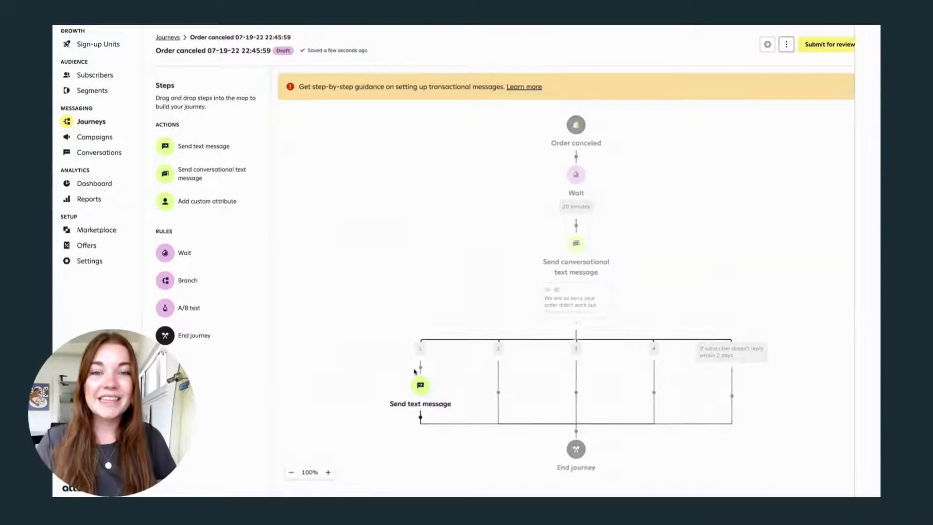
pyautogui.click(420, 385)
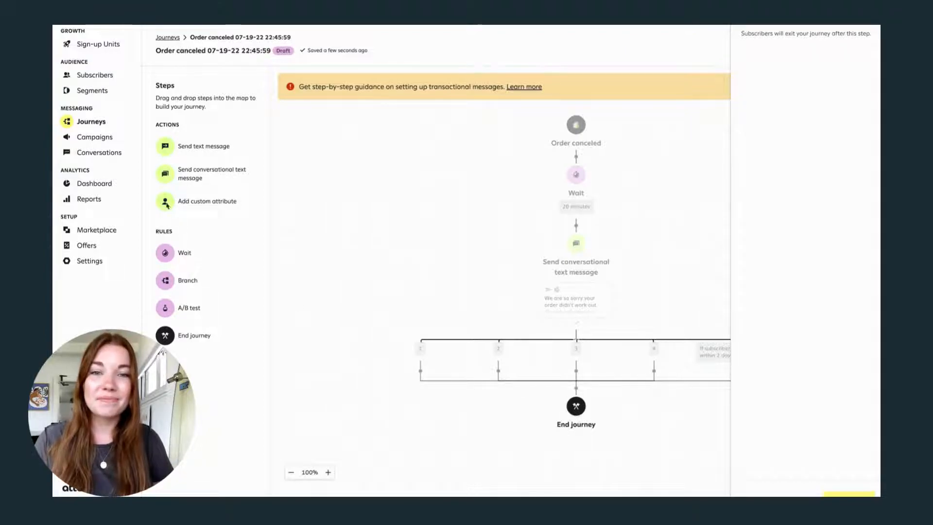
# Step: Return to the Journeys list from the Order canceled journey
pyautogui.click(168, 37)
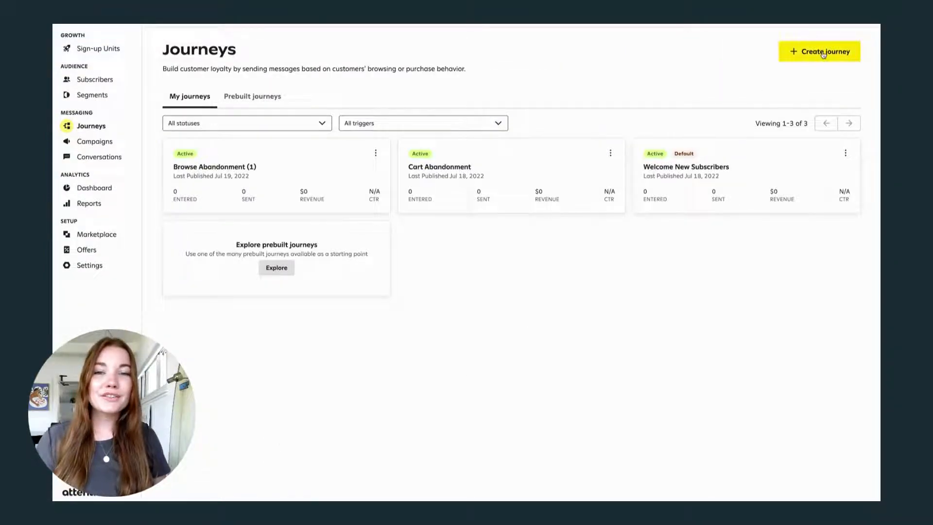
# Step: Create a new journey from the Browse Abandonment template
pyautogui.click(819, 51)
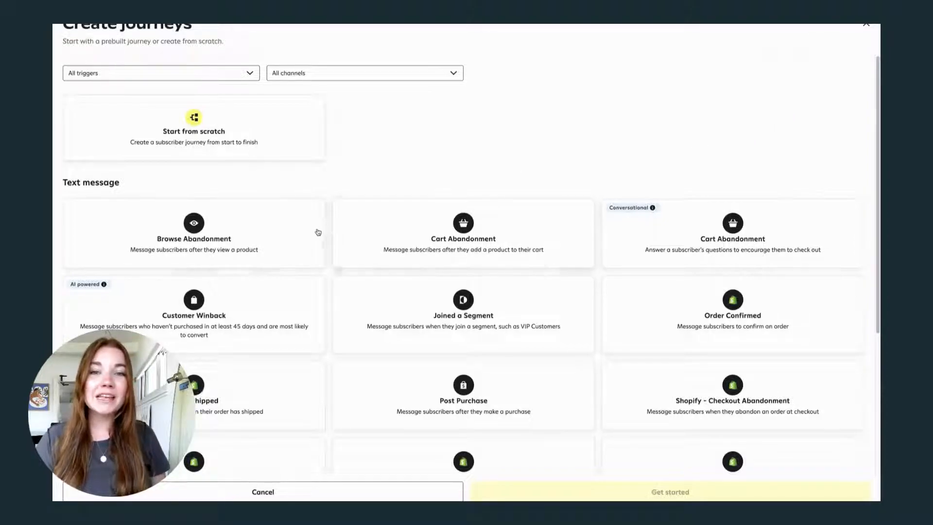
pyautogui.click(193, 233)
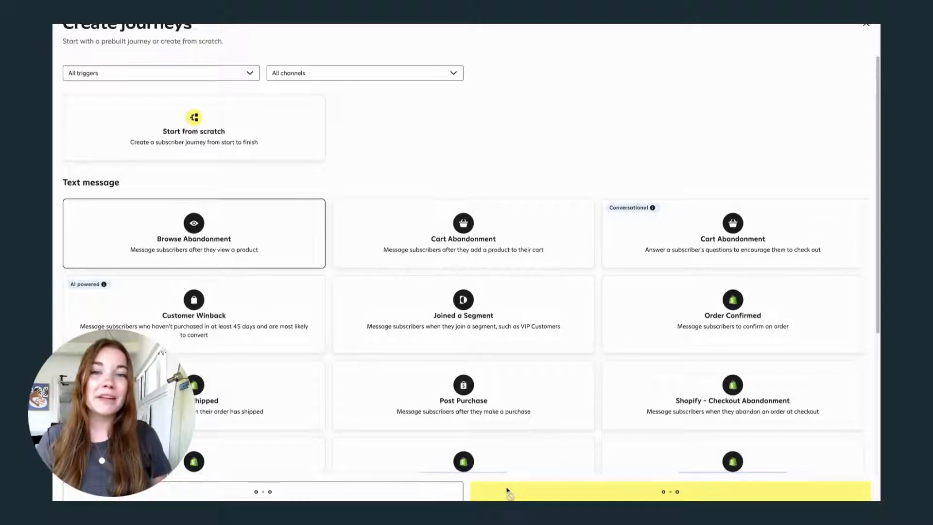
pyautogui.click(194, 234)
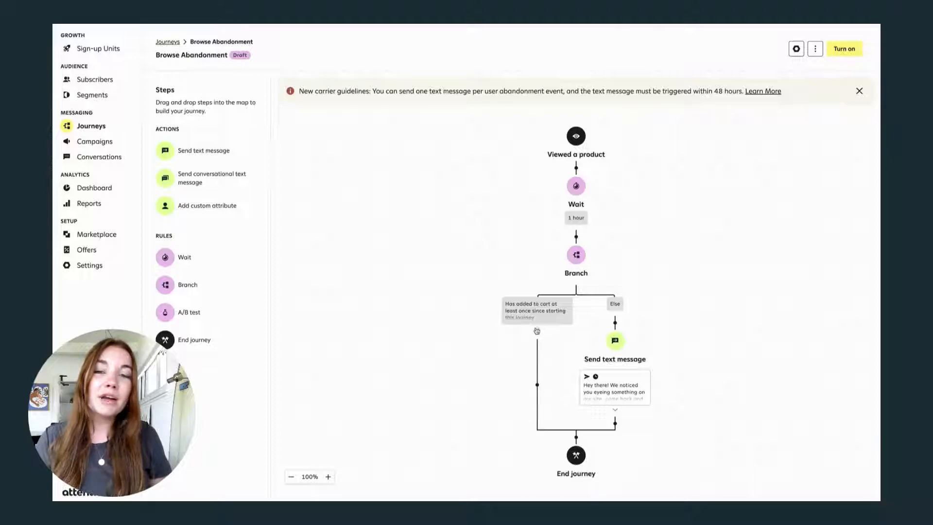
# Step: Review the Has added to cart branch, then open the Browse Abandonment text message step
pyautogui.click(576, 255)
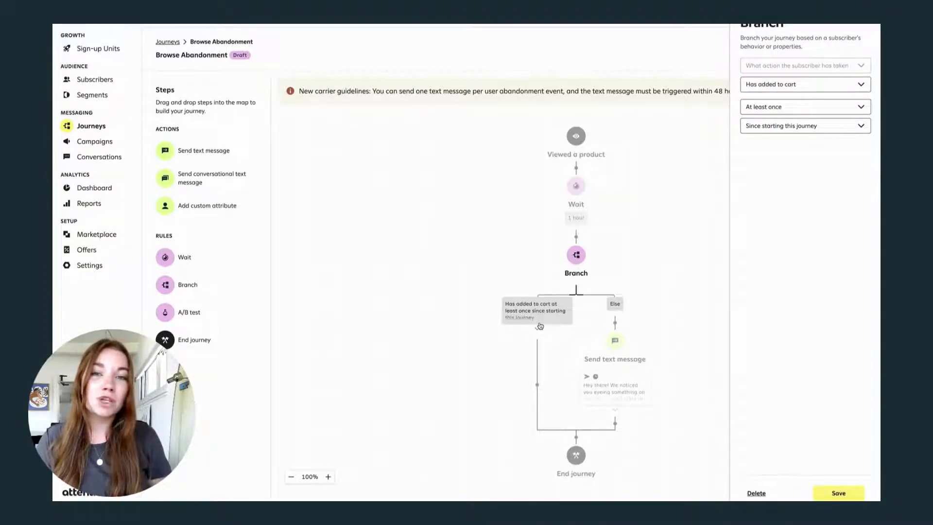
pyautogui.click(804, 106)
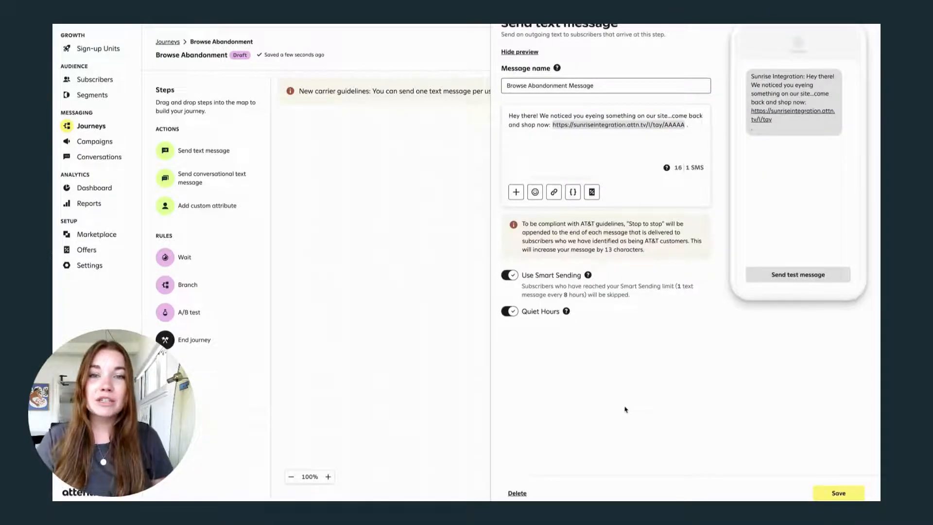
pyautogui.moveTo(599, 341)
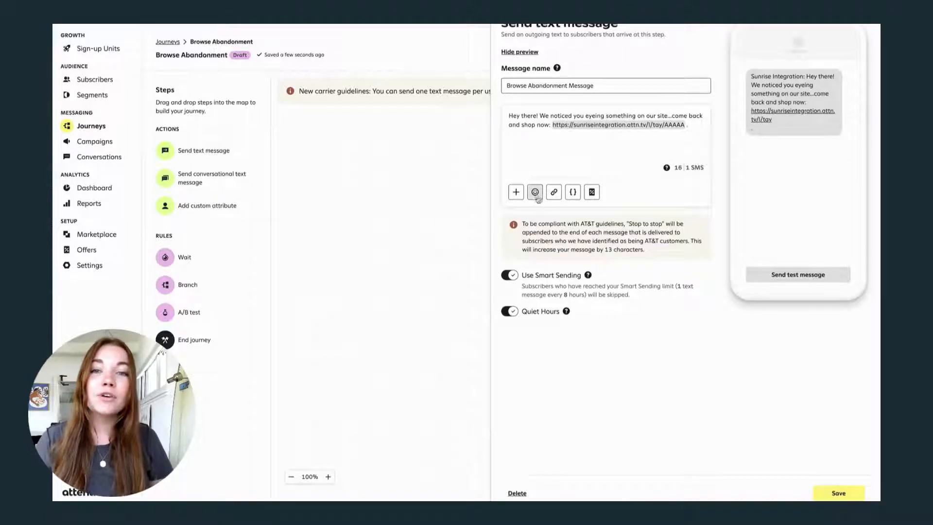
# Step: Search the message's emoji picker for 'eye'
pyautogui.click(535, 192)
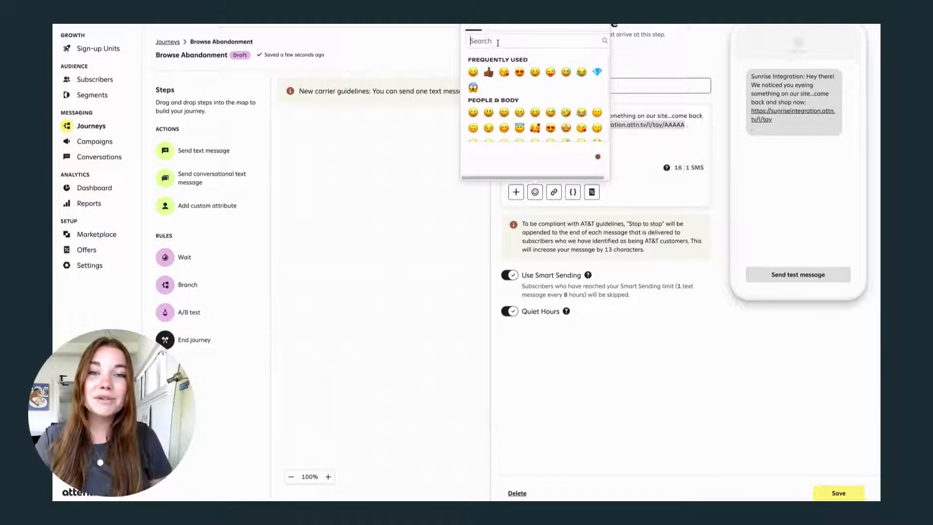
pyautogui.write('eye')
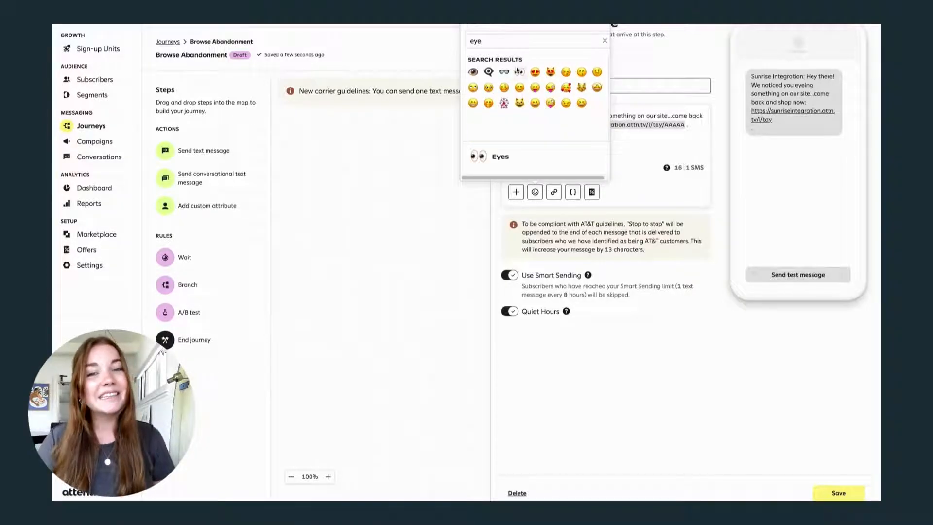